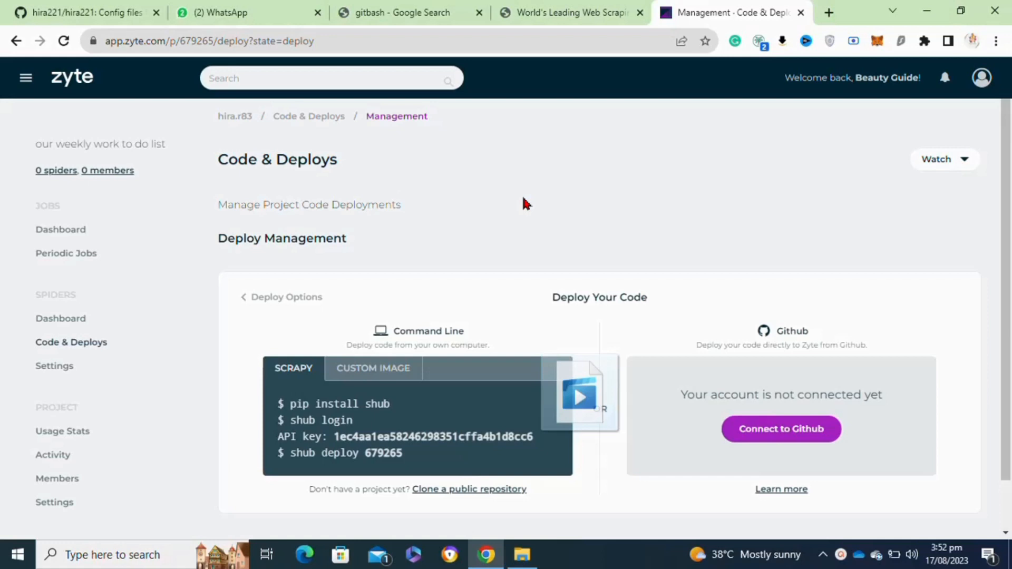
Step: Connect the Zyte project to GitHub by authorizing the scrapinghub app
scroll(down, 3)
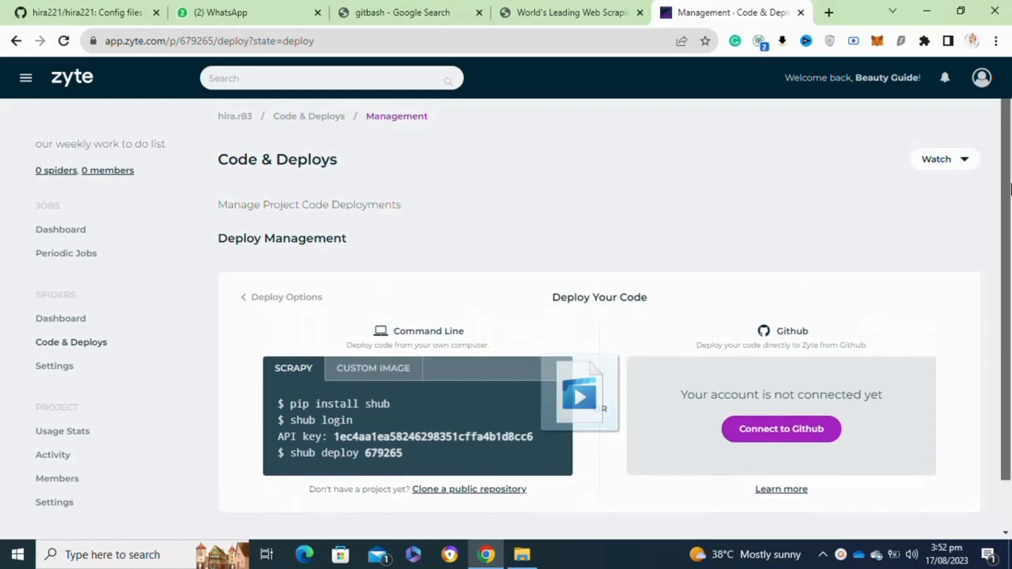
mouse_move(141, 162)
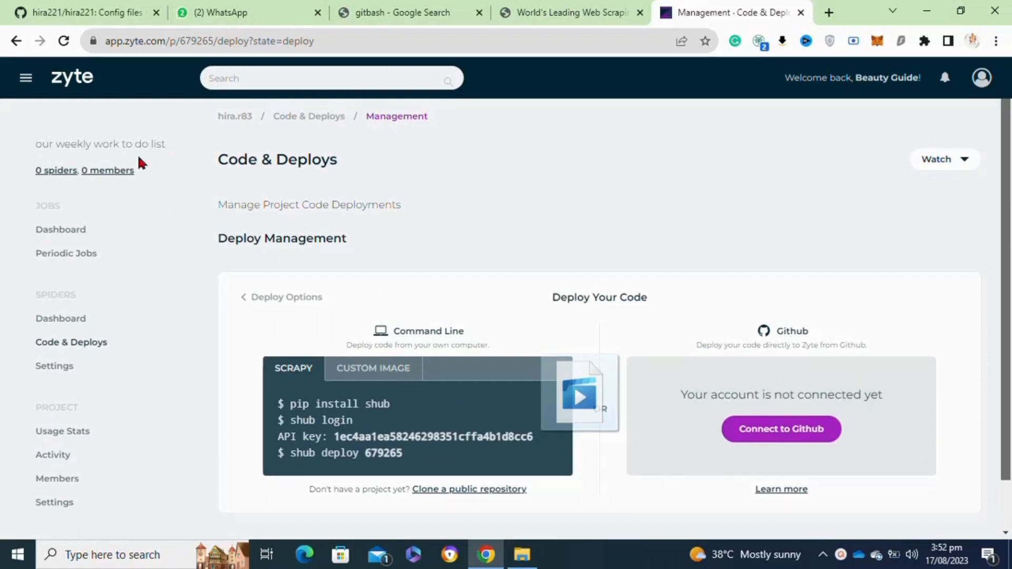
mouse_move(128, 252)
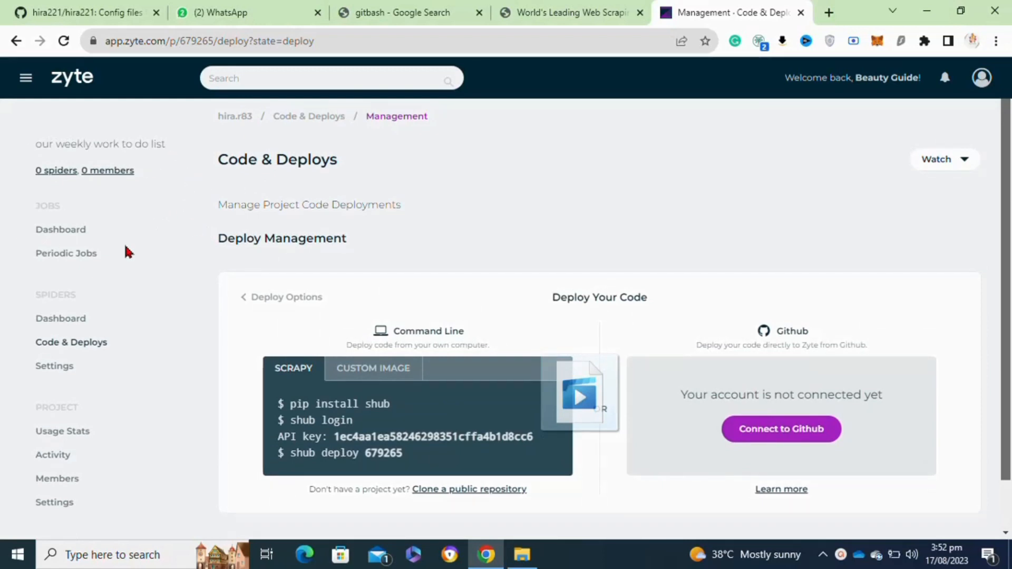
mouse_move(393, 345)
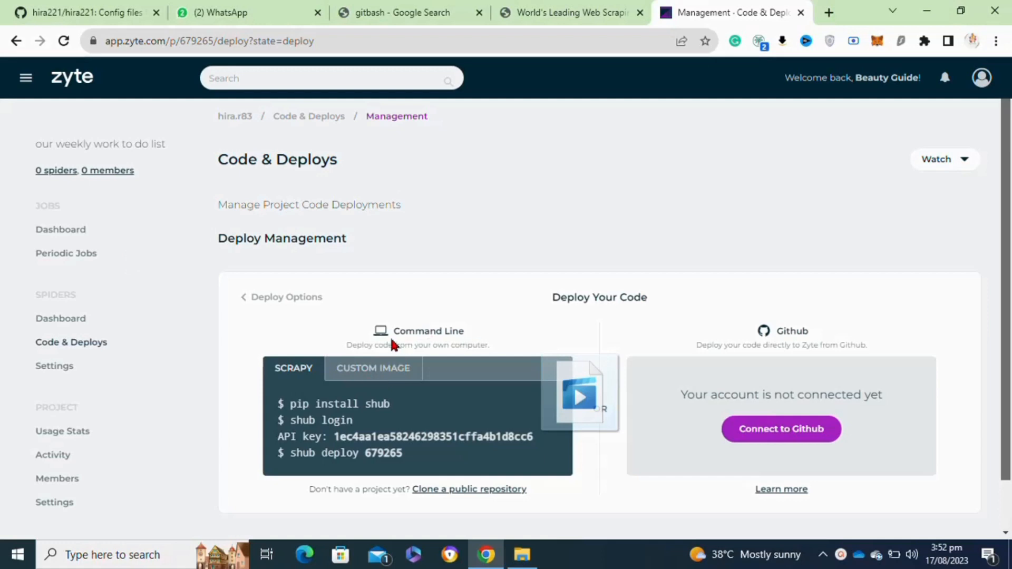
mouse_move(729, 411)
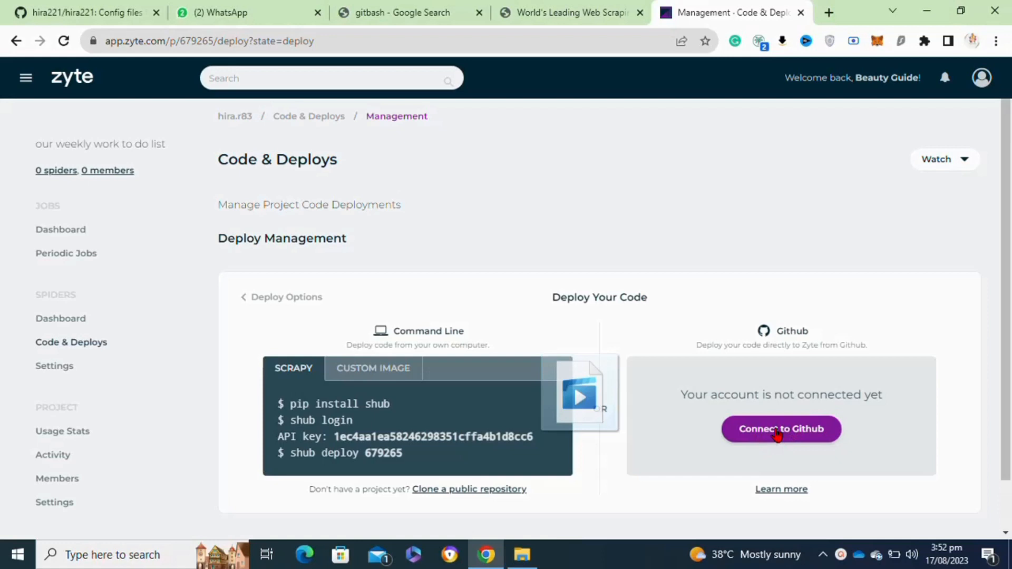
click(781, 429)
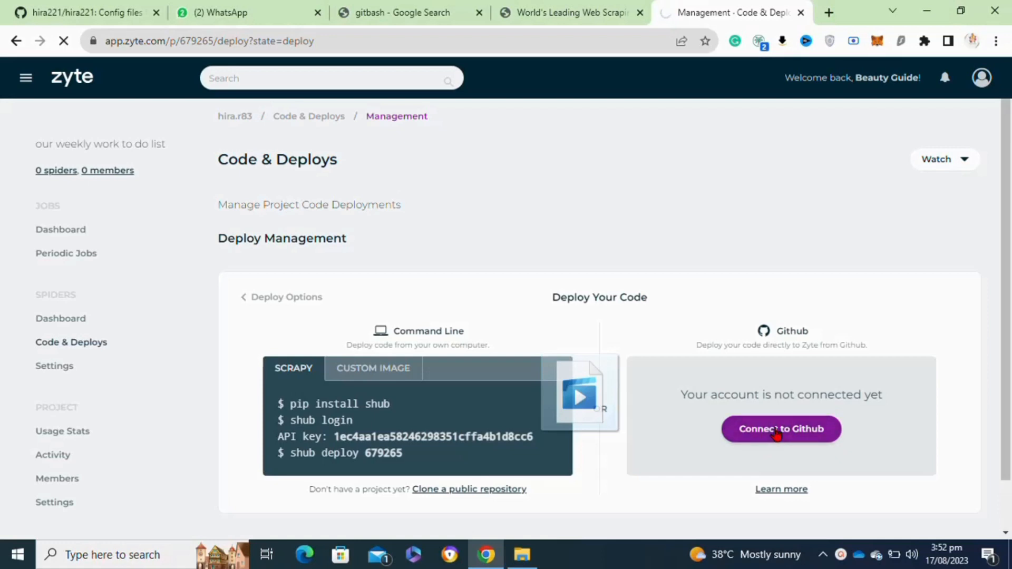
click(781, 429)
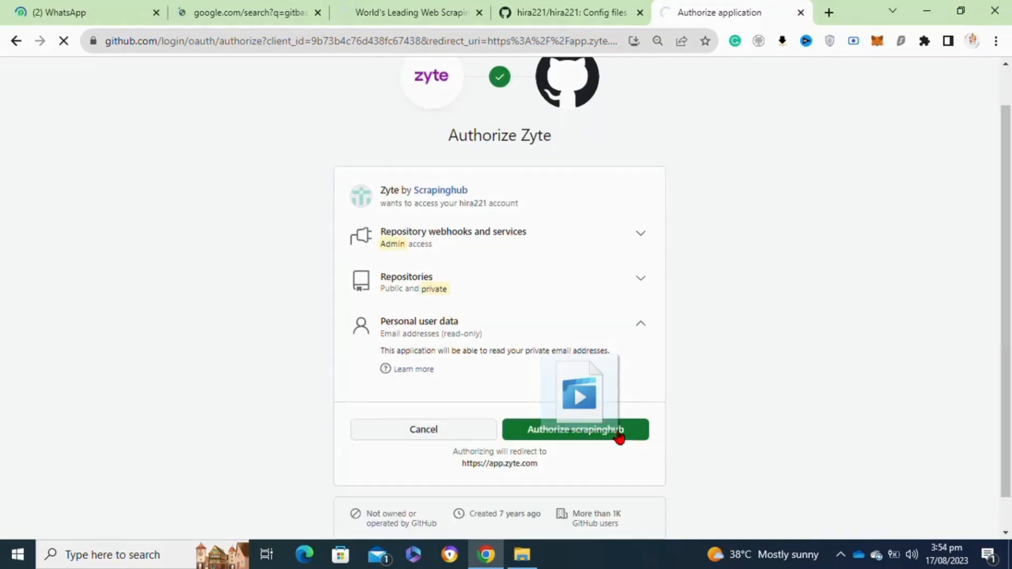
click(574, 429)
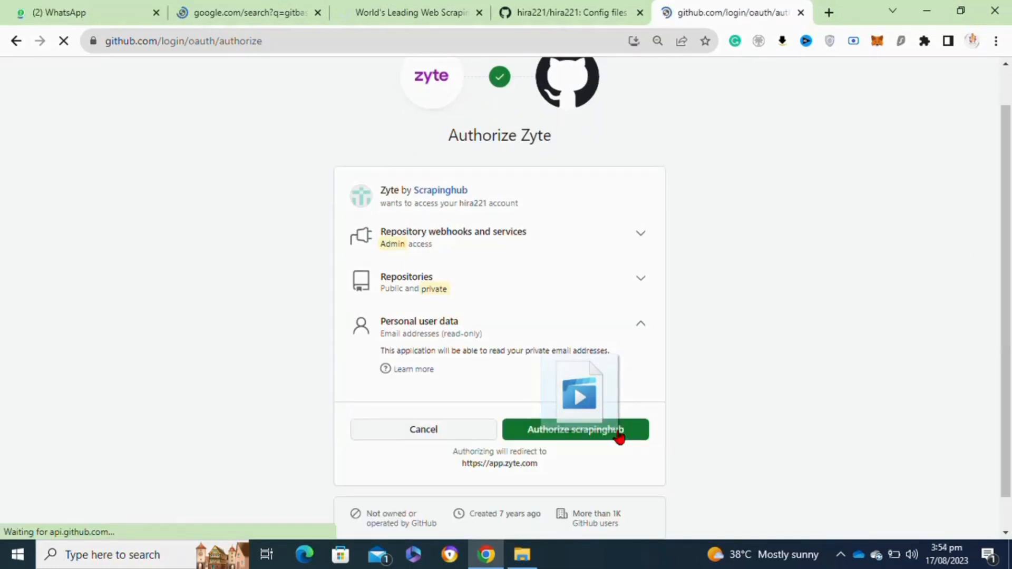
click(575, 429)
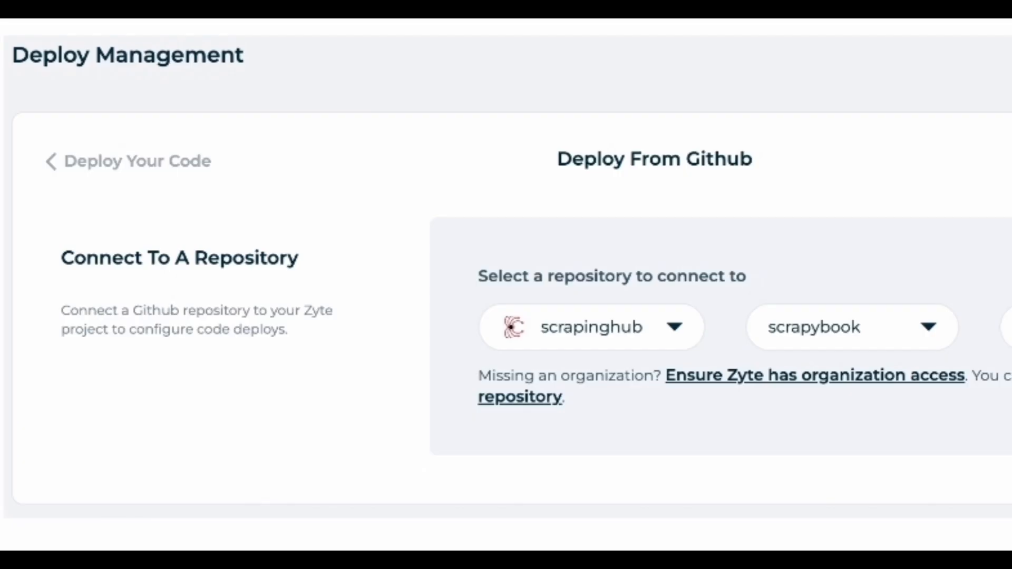